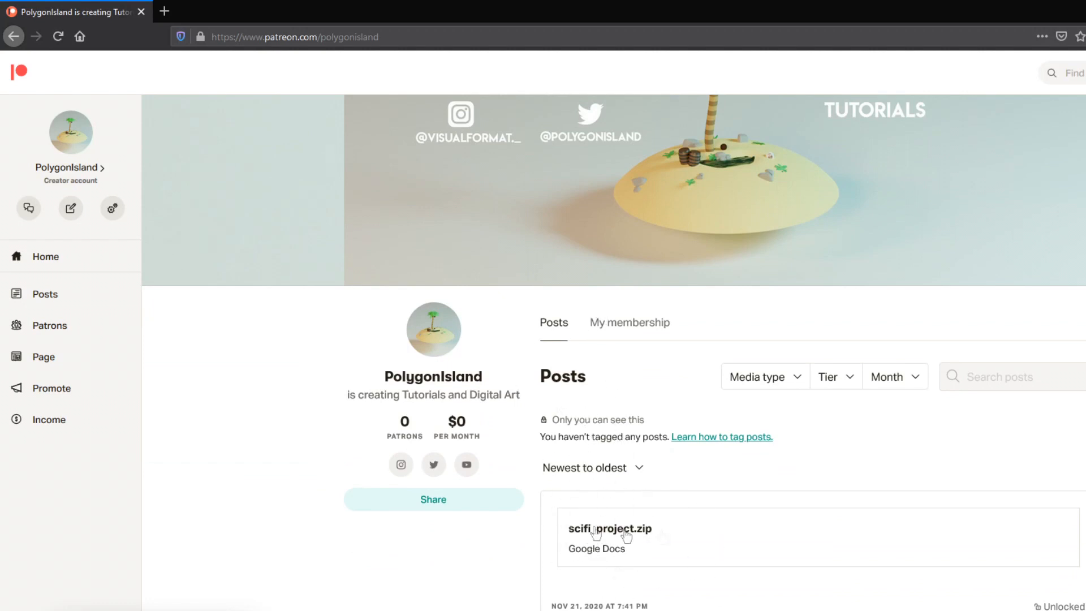
{"action": "mouse_move", "coordinate": [657, 469]}
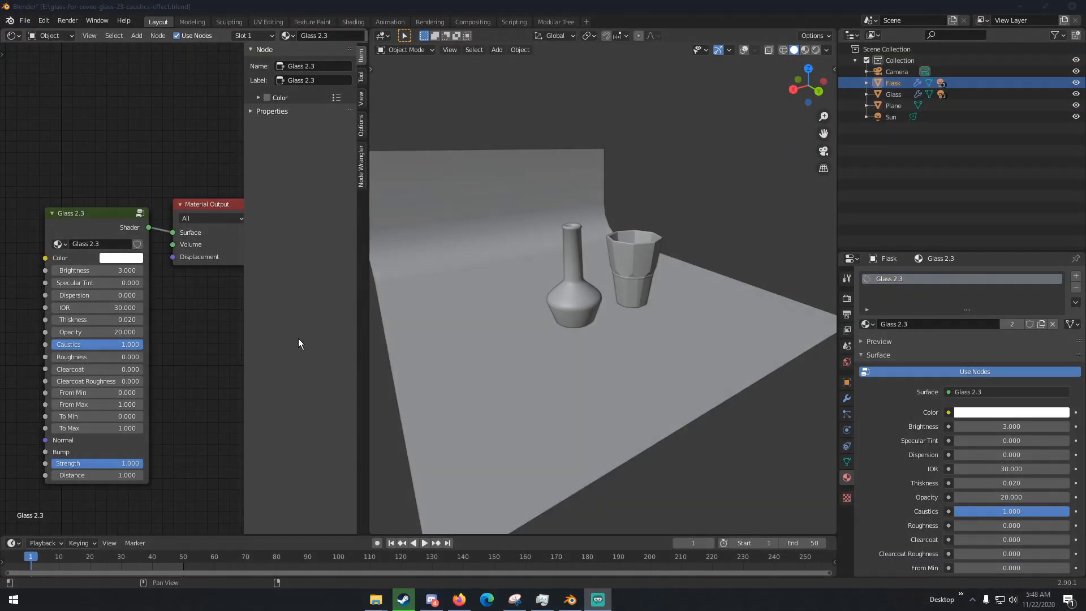
Orbit closer around the flask and glass and switch the viewport to Rendered shading.
{"action": "left_click_drag", "start_coordinate": [298, 343], "coordinate": [620, 413]}
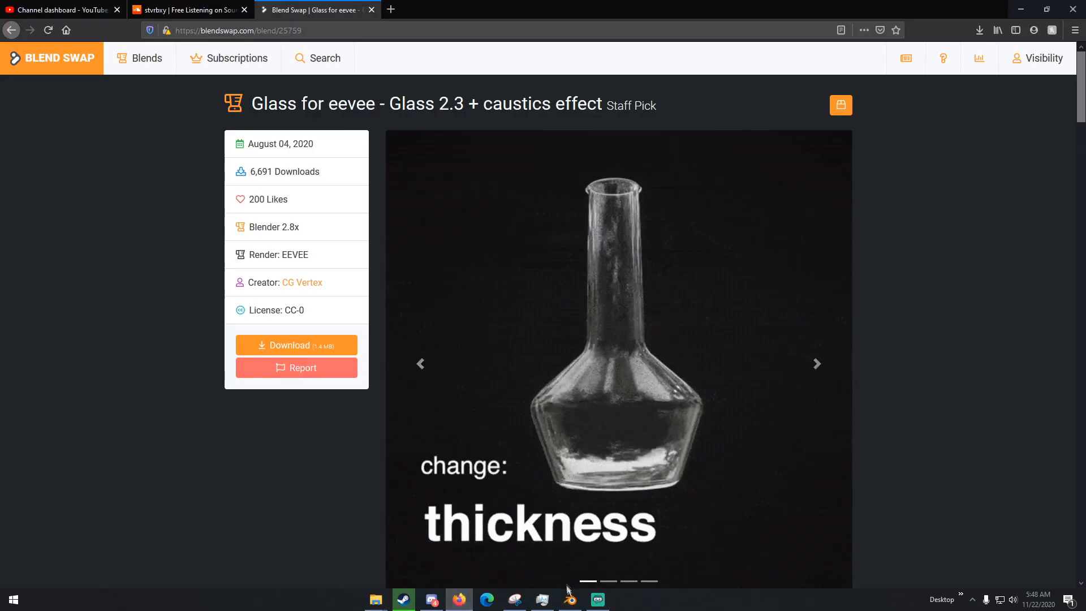
{"action": "left_click", "coordinate": [570, 599]}
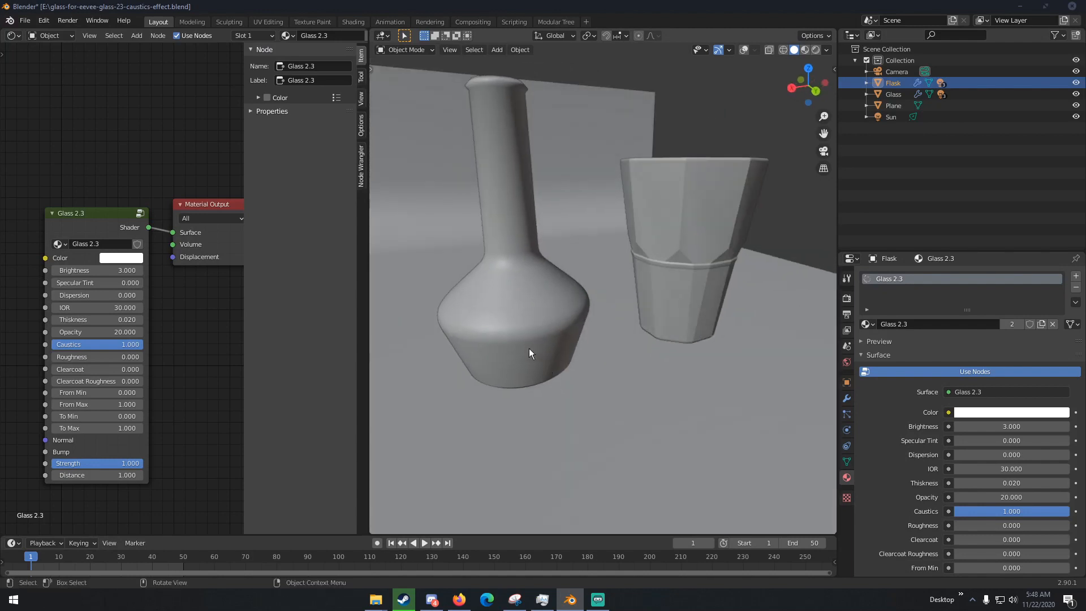
{"action": "mouse_move", "coordinate": [519, 336]}
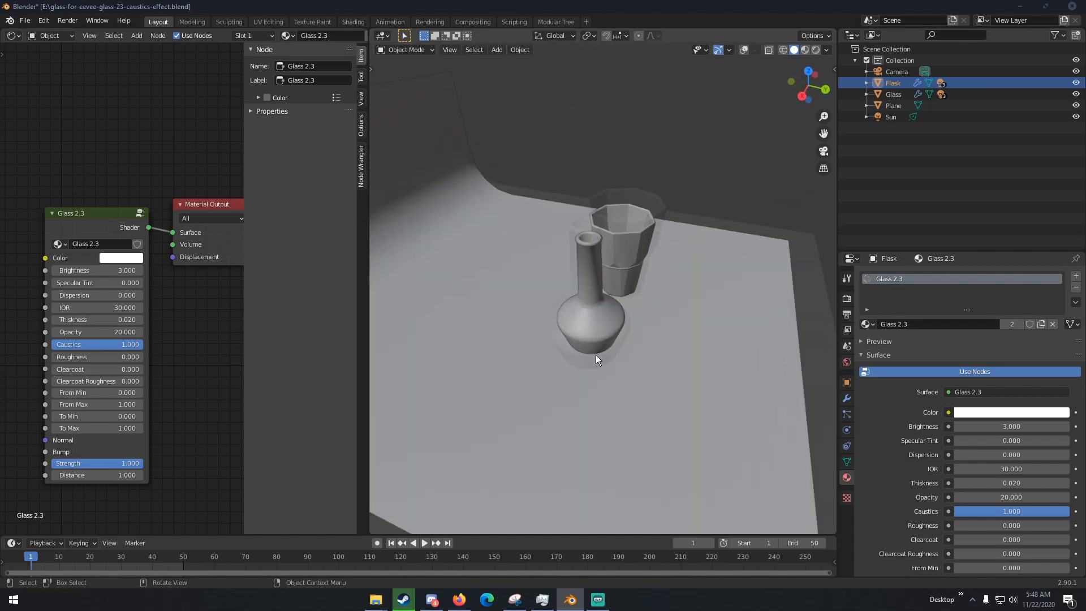
{"action": "left_click_drag", "start_coordinate": [598, 358], "coordinate": [563, 343]}
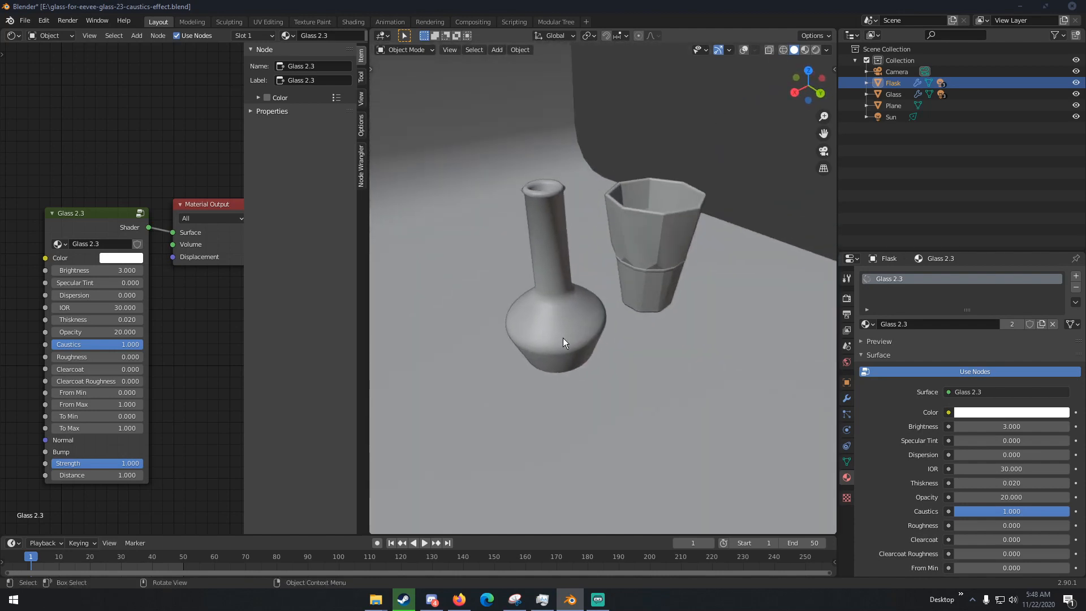
{"action": "key", "text": "z"}
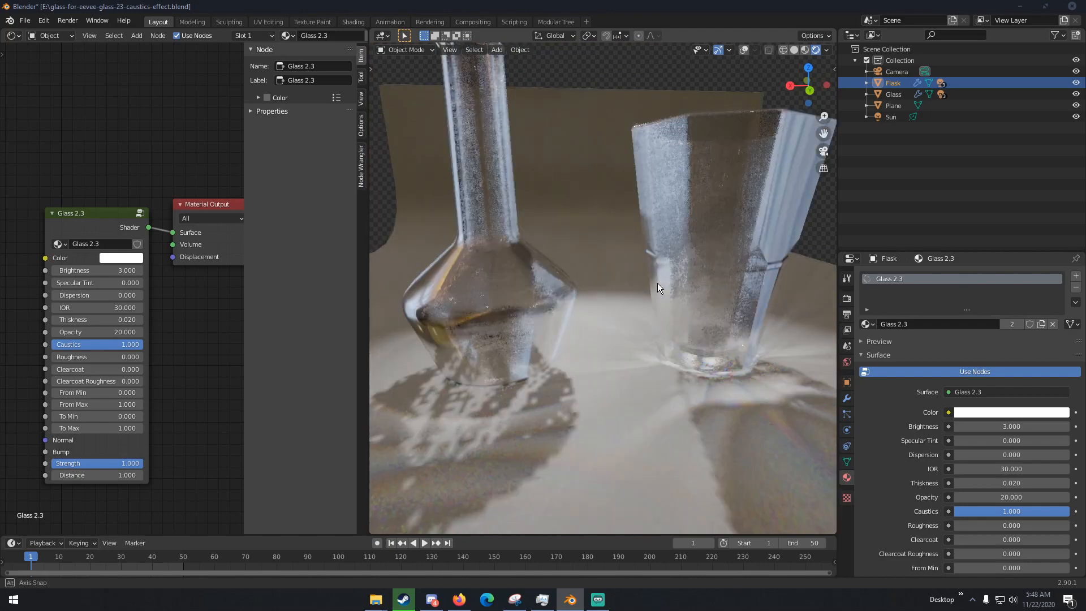
{"action": "left_click_drag", "start_coordinate": [657, 287], "coordinate": [610, 247]}
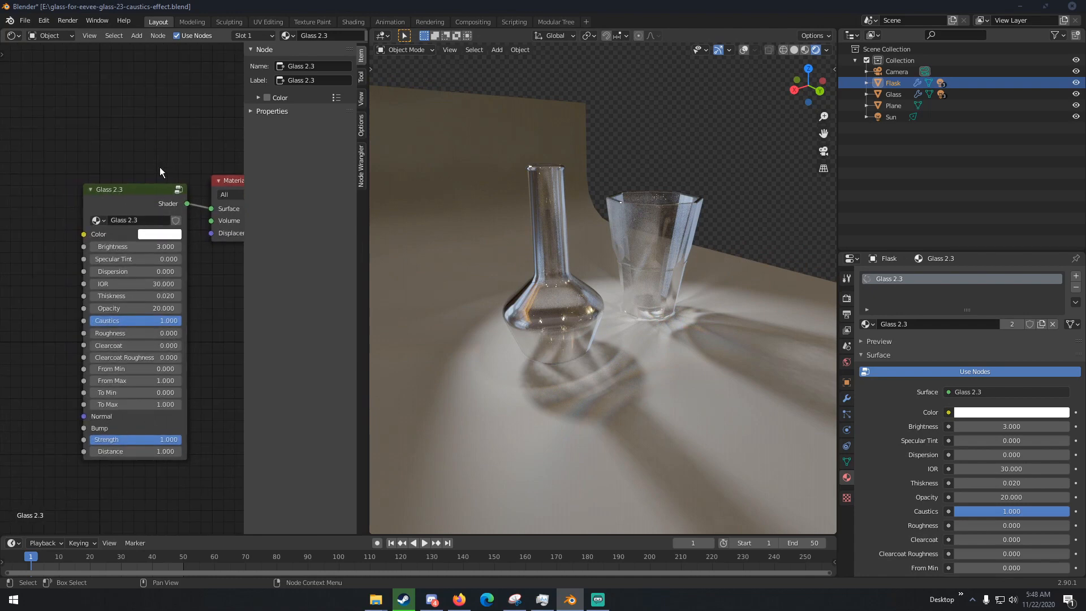
{"action": "left_click_drag", "start_coordinate": [111, 188], "coordinate": [107, 163]}
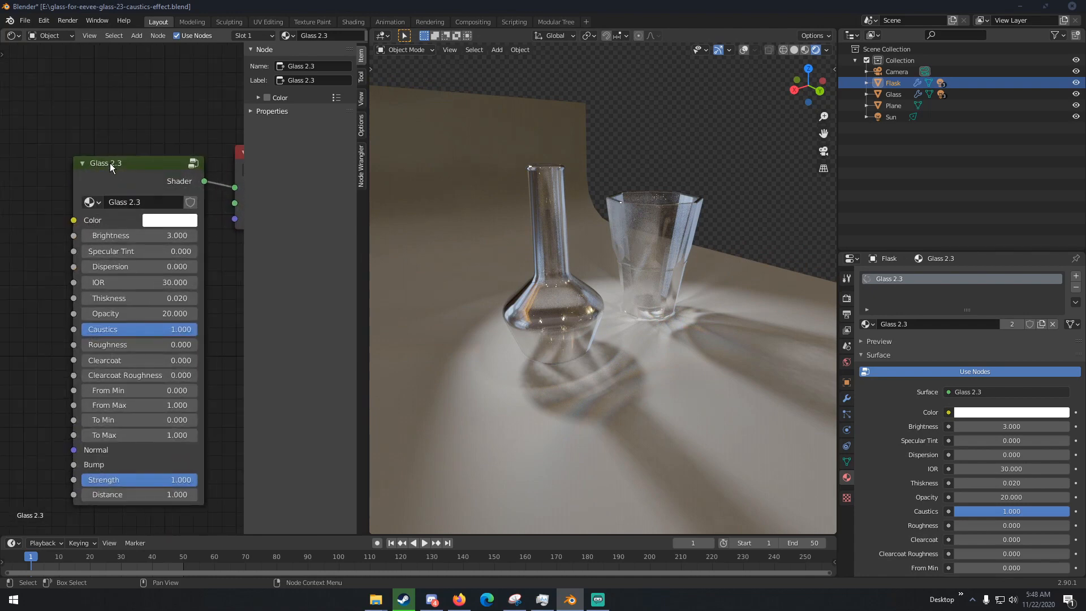
{"action": "left_click", "coordinate": [24, 21]}
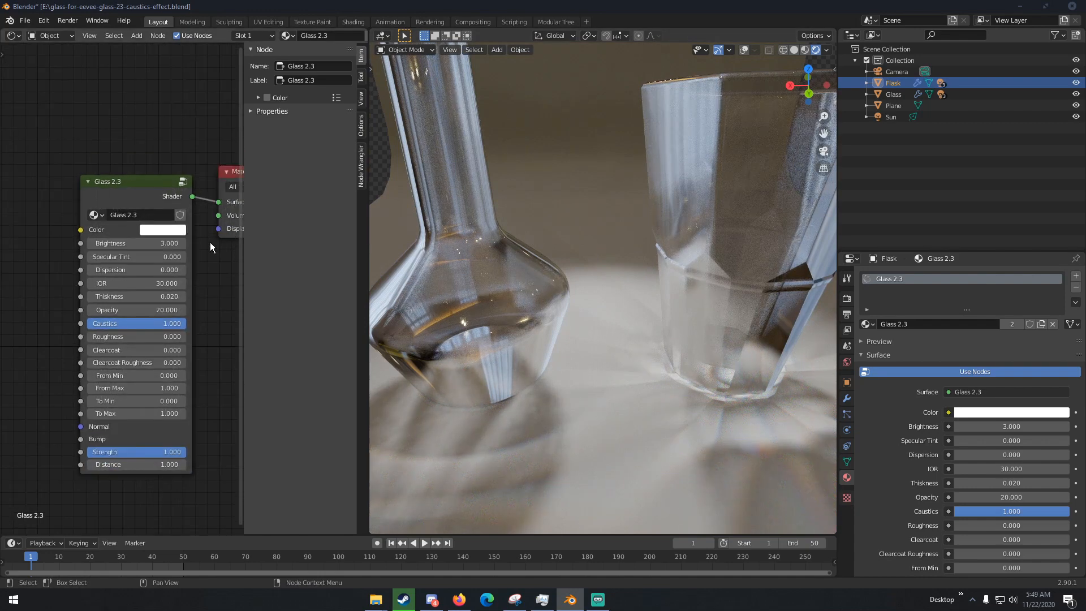
{"action": "left_click_drag", "start_coordinate": [135, 243], "coordinate": [153, 243]}
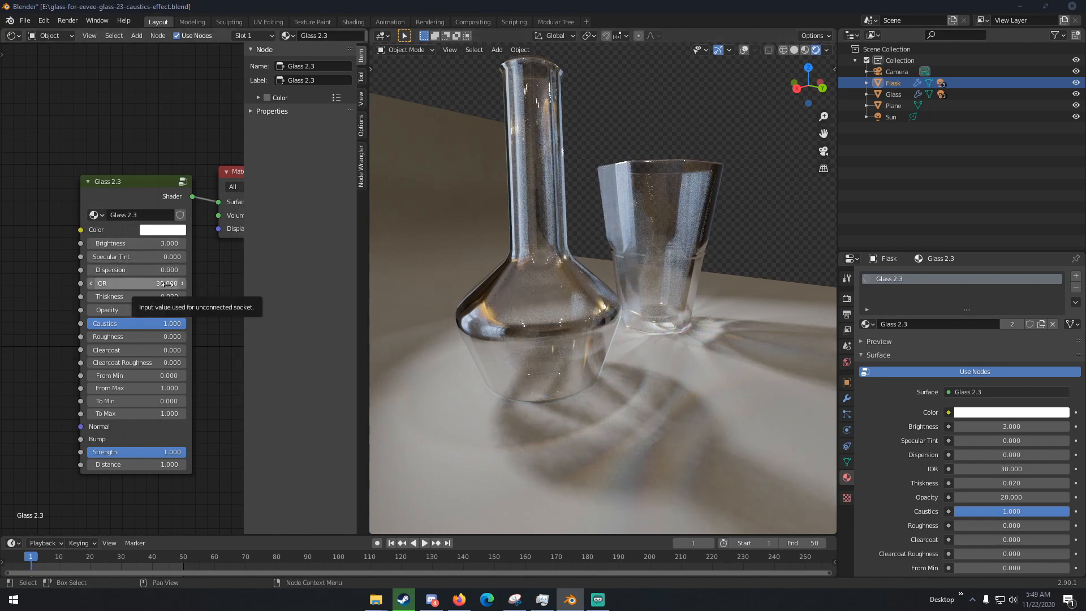
{"action": "left_click", "coordinate": [135, 283]}
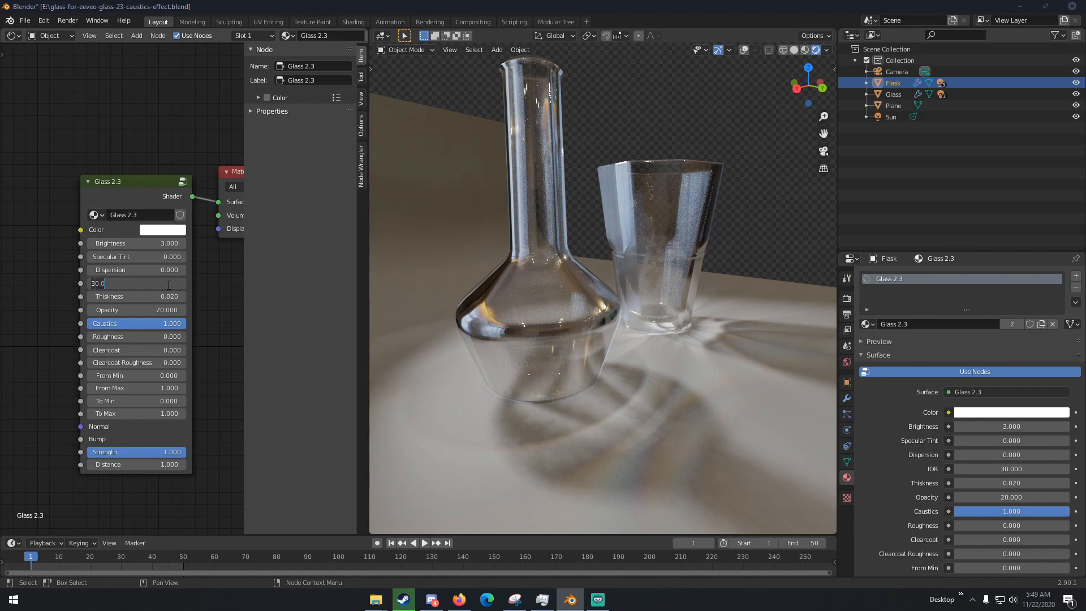
{"action": "type", "text": "1.450"}
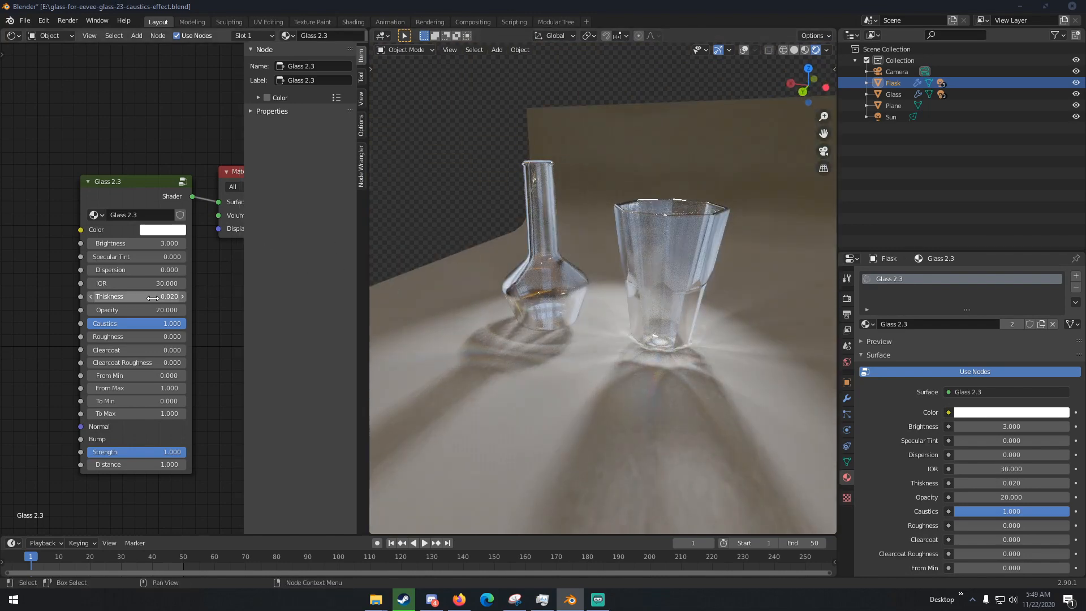
{"action": "mouse_move", "coordinate": [132, 297]}
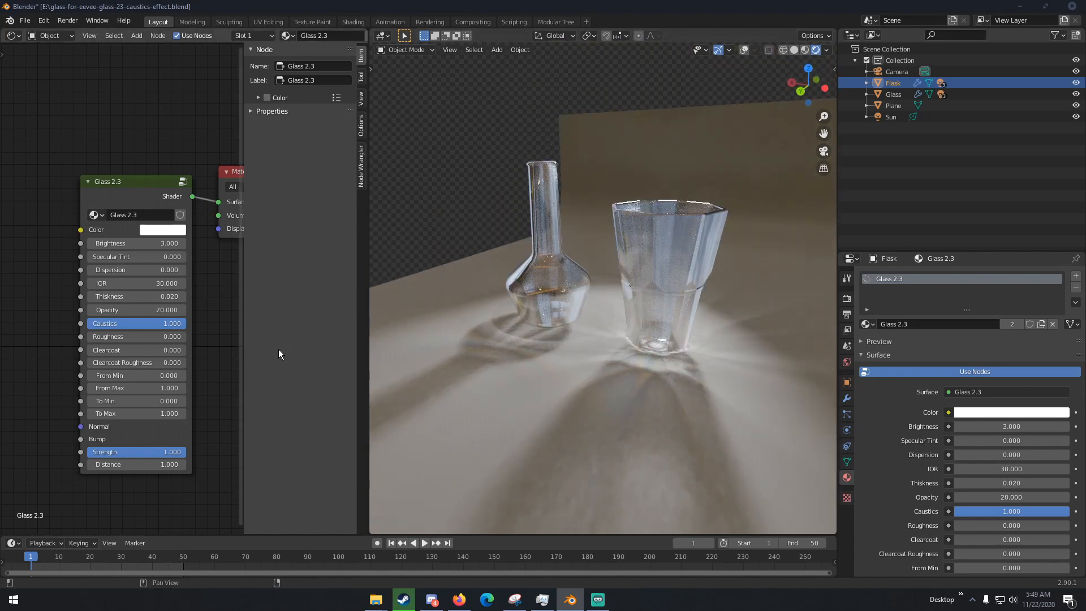
{"action": "left_click_drag", "start_coordinate": [124, 310], "coordinate": [167, 310]}
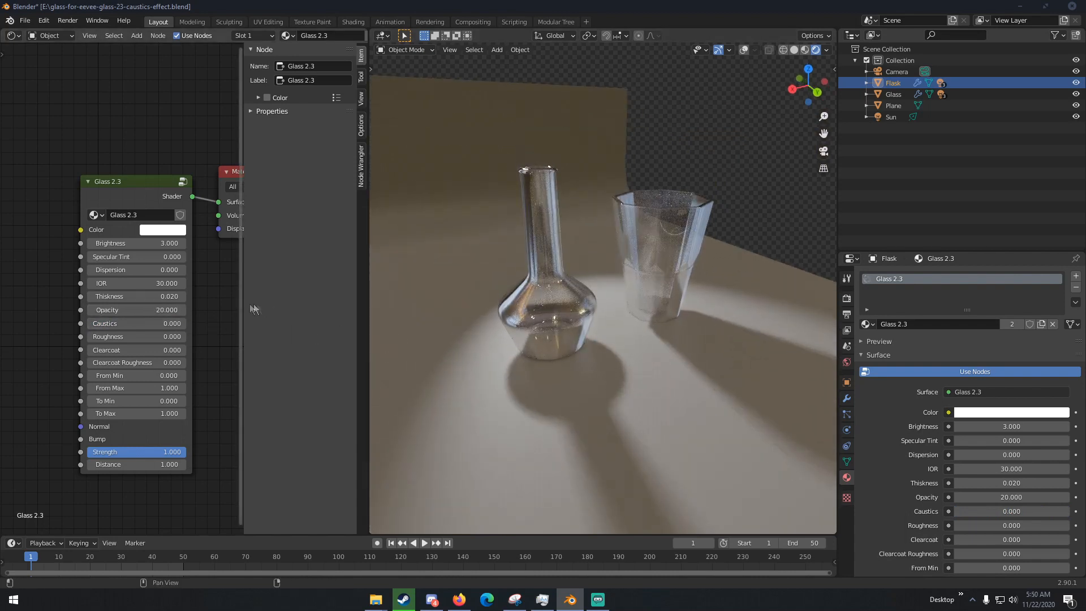
{"action": "left_click", "coordinate": [135, 322]}
{"action": "type", "text": "1.000"}
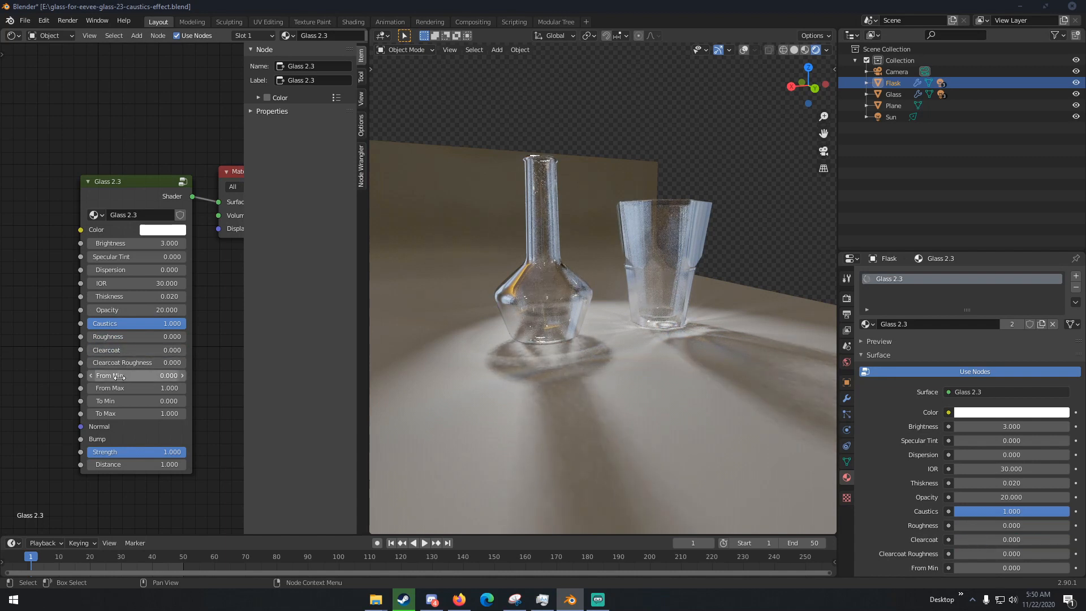
{"action": "mouse_move", "coordinate": [118, 388]}
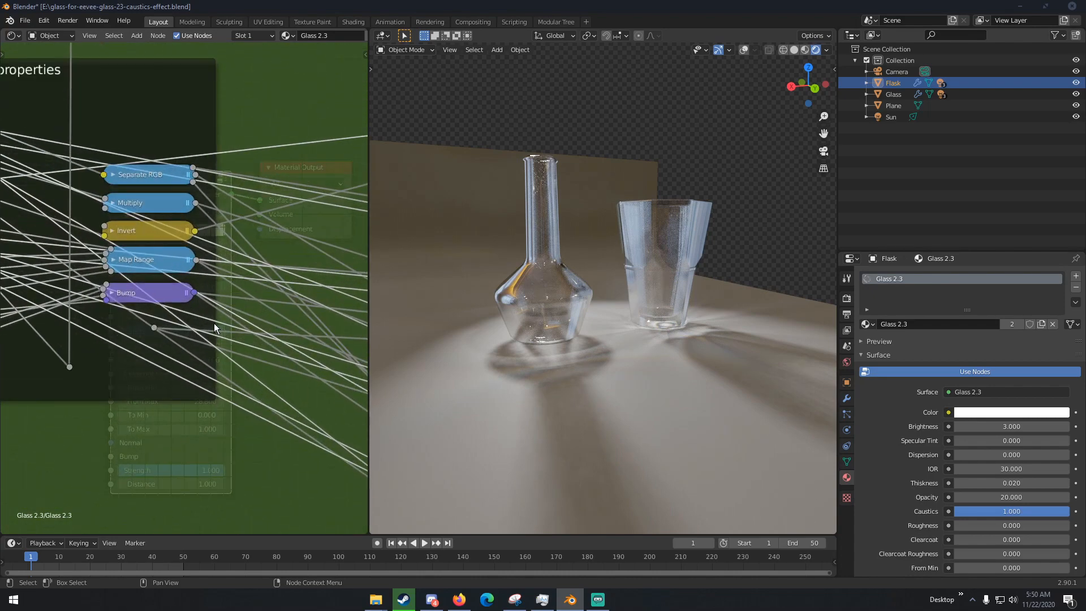
{"action": "mouse_move", "coordinate": [141, 312]}
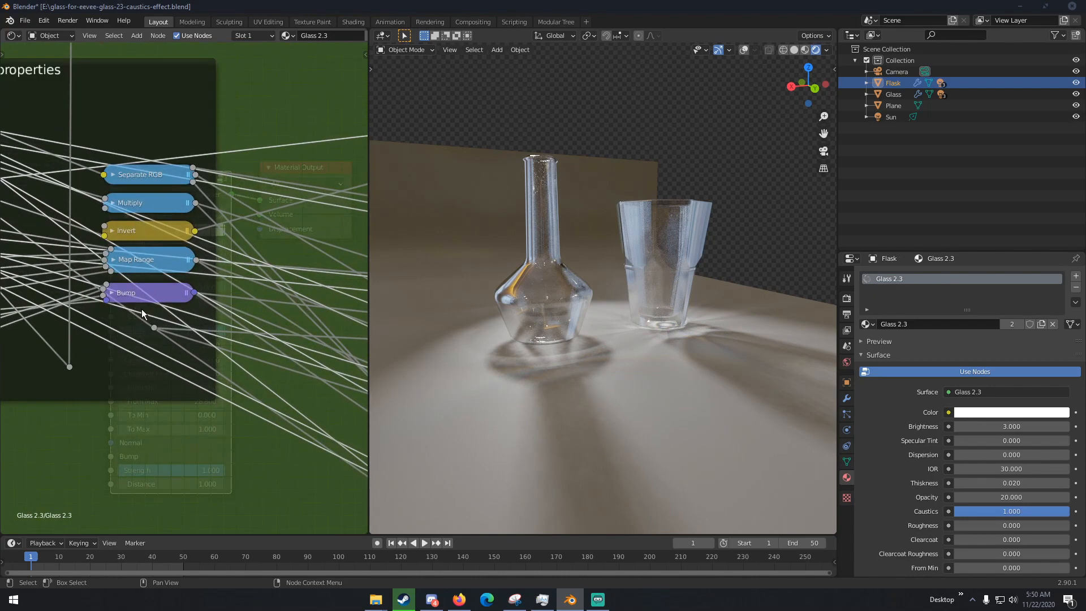
{"action": "mouse_move", "coordinate": [128, 211]}
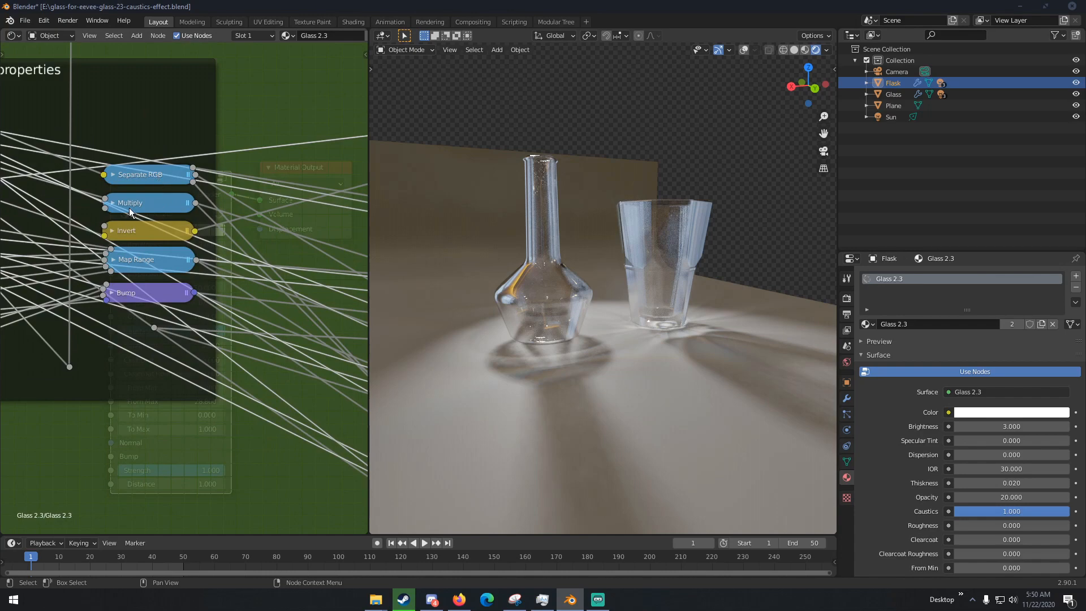
{"action": "mouse_move", "coordinate": [122, 270]}
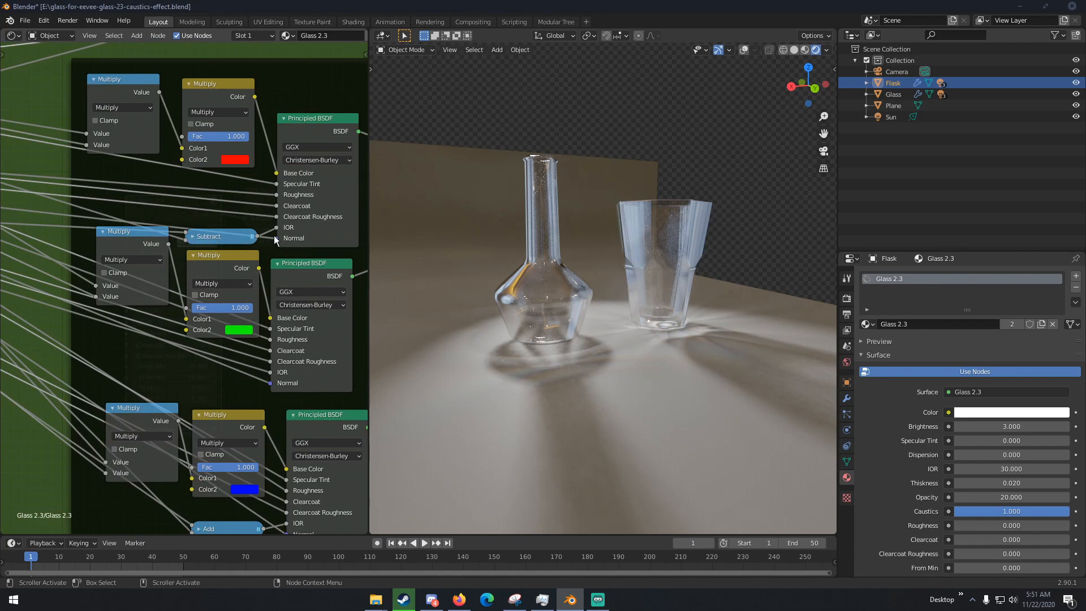
Scroll through the Multiply, Principled BSDF and Map Range nodes inside the Glass 2.3 group.
{"action": "scroll", "scroll_direction": "down", "scroll_amount": 3}
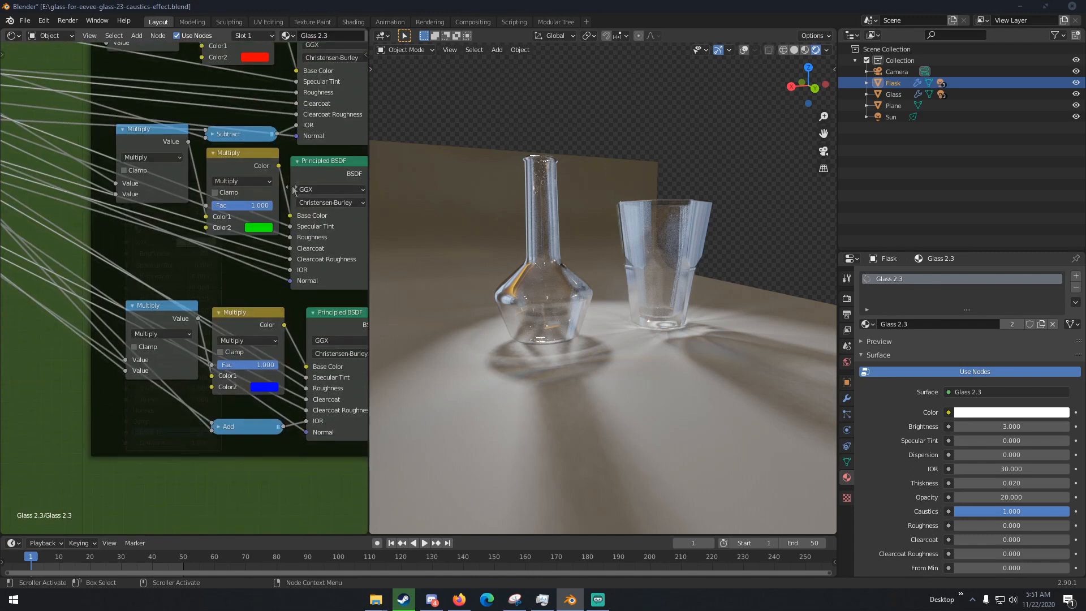
{"action": "mouse_move", "coordinate": [228, 326]}
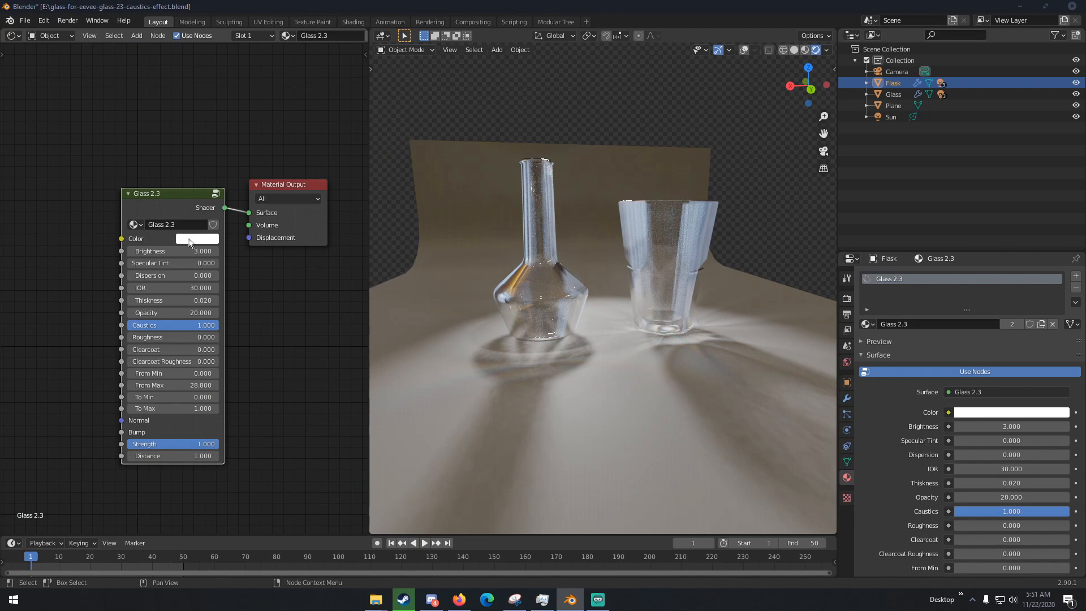
{"action": "left_click", "coordinate": [196, 238]}
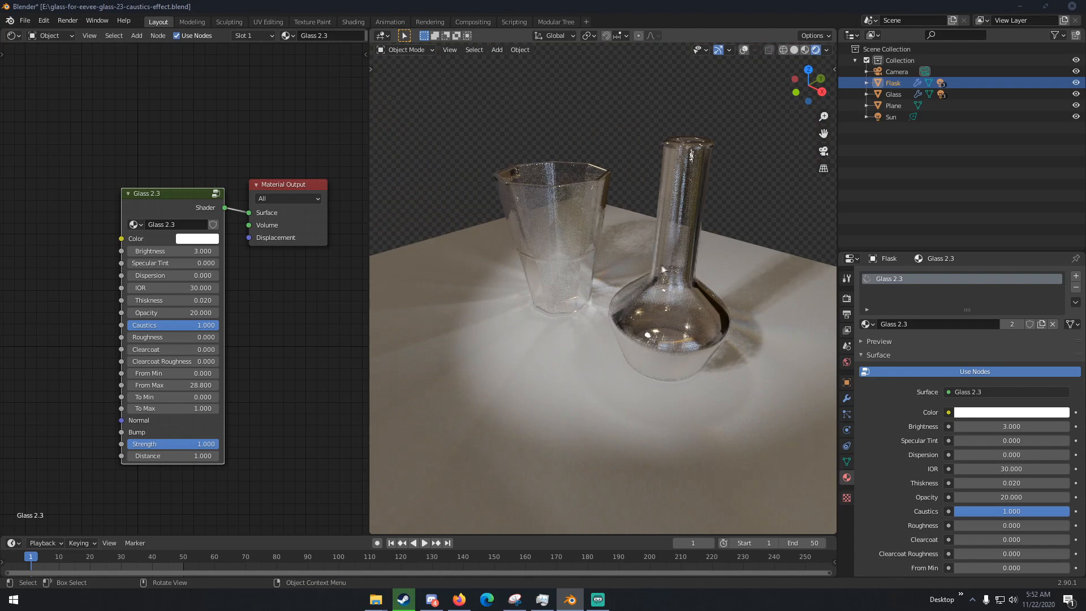
{"action": "left_click_drag", "start_coordinate": [623, 278], "coordinate": [540, 260]}
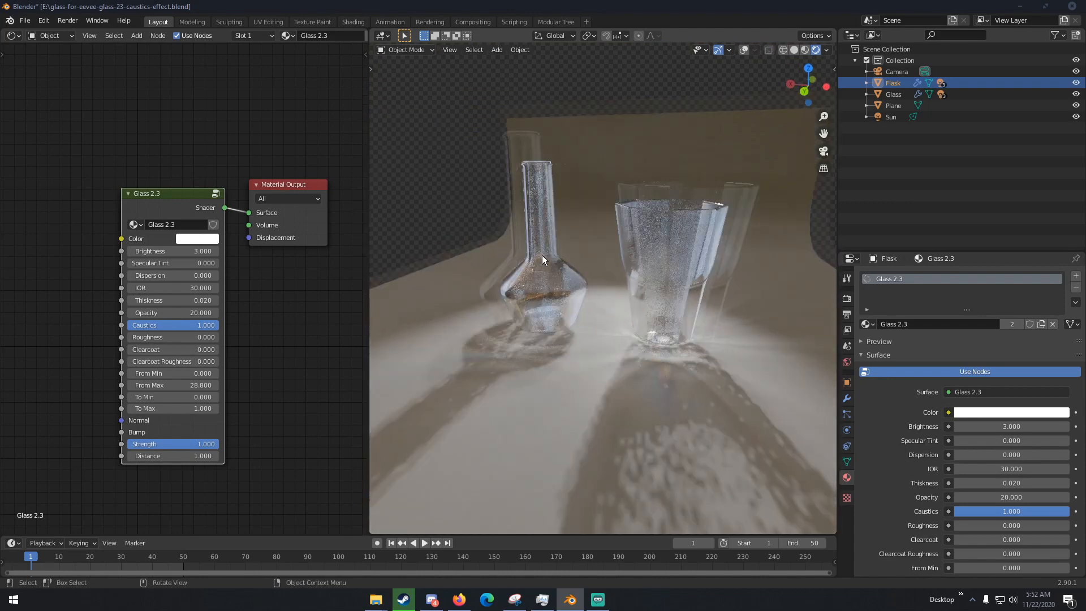